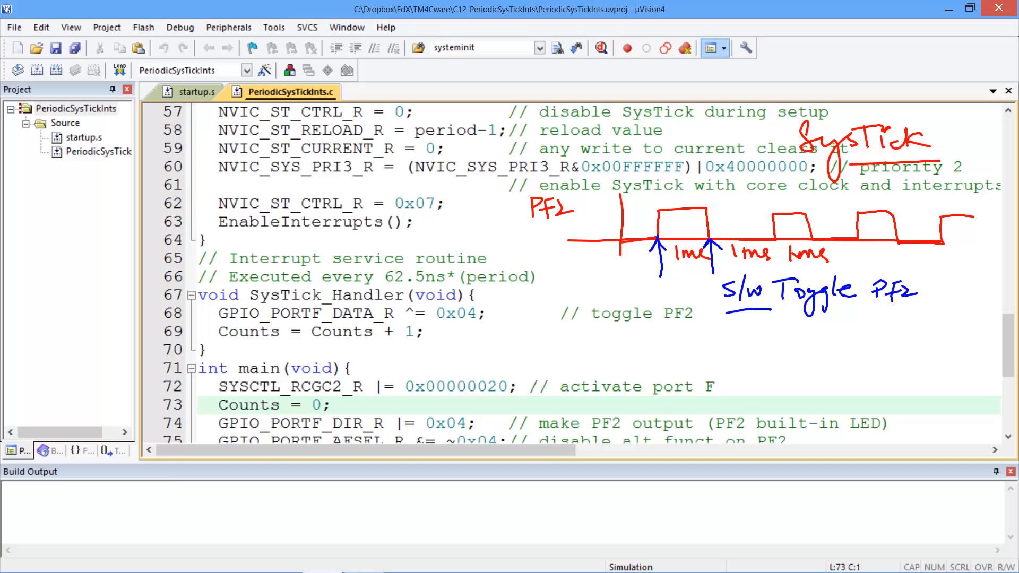
Step: Scroll up to the SysTick_Init routine and its 62.5 ns period comments
{"action": "scroll", "scroll_direction": "up", "scroll_amount": 3}
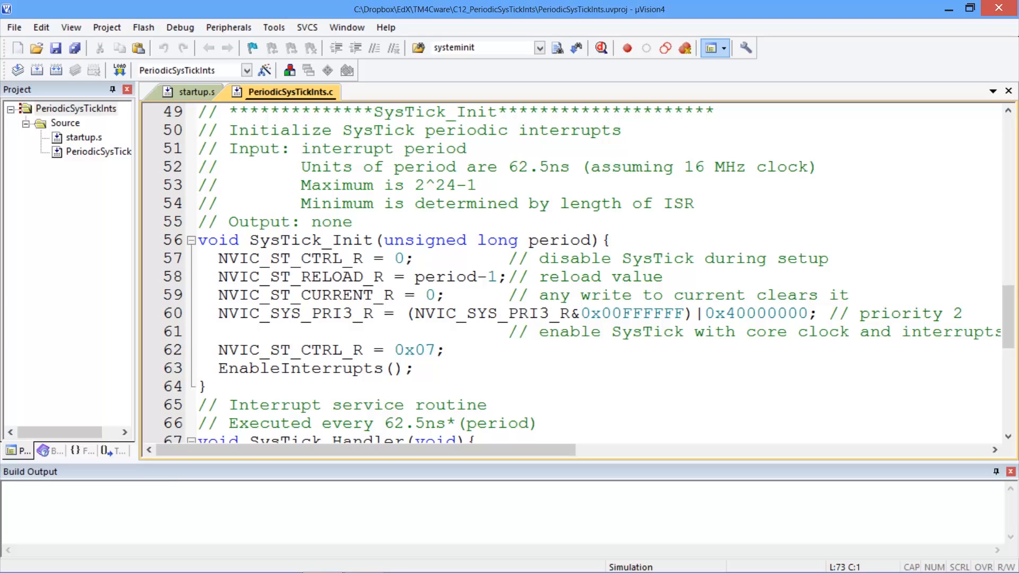
{"action": "mouse_move", "coordinate": [345, 250]}
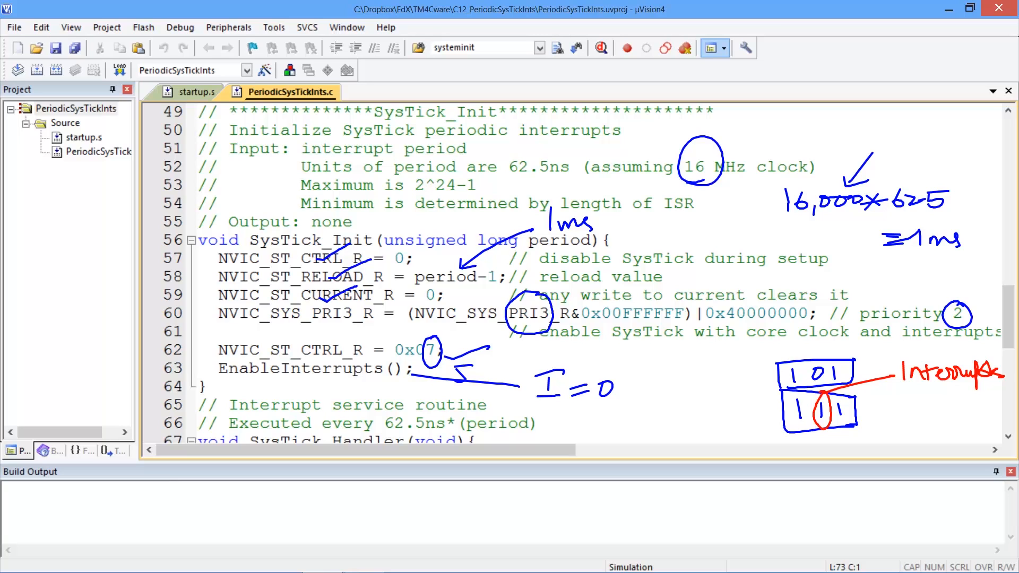
Step: Scroll down to SysTick_Handler and main with the SysTick_Init(16000) call
{"action": "scroll", "scroll_direction": "down", "scroll_amount": 3}
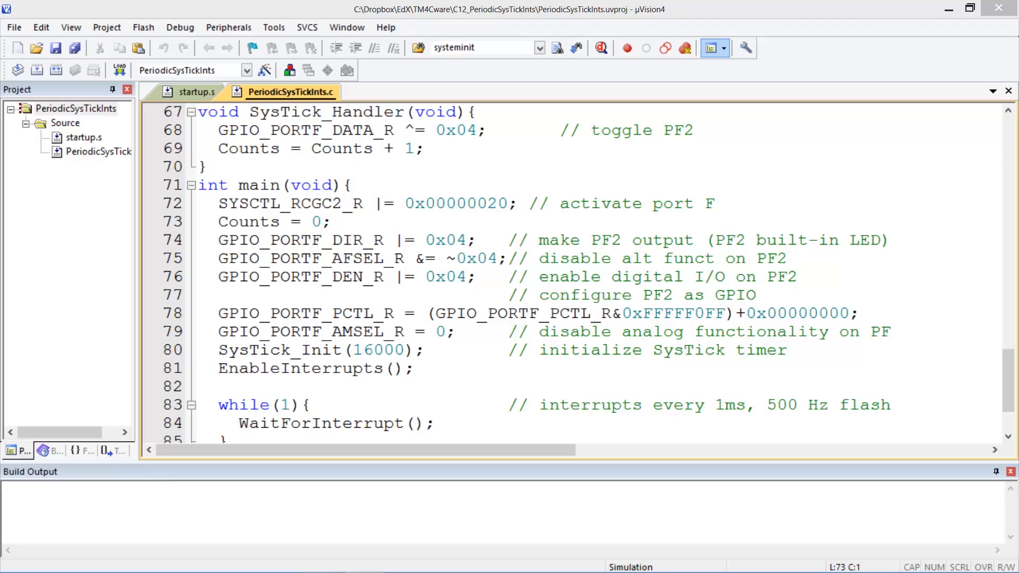
{"action": "left_click", "coordinate": [421, 350]}
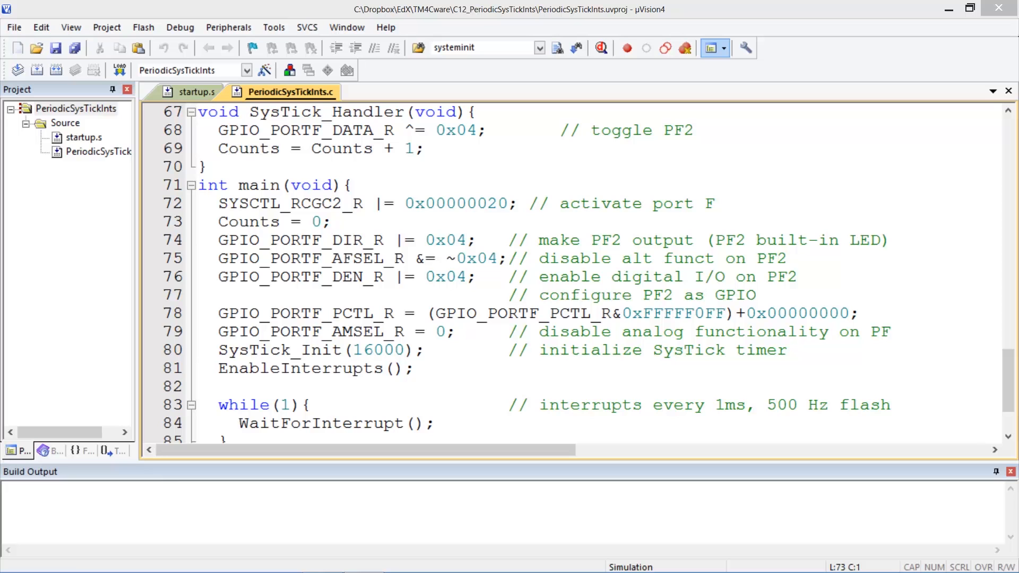
{"action": "mouse_move", "coordinate": [599, 47]}
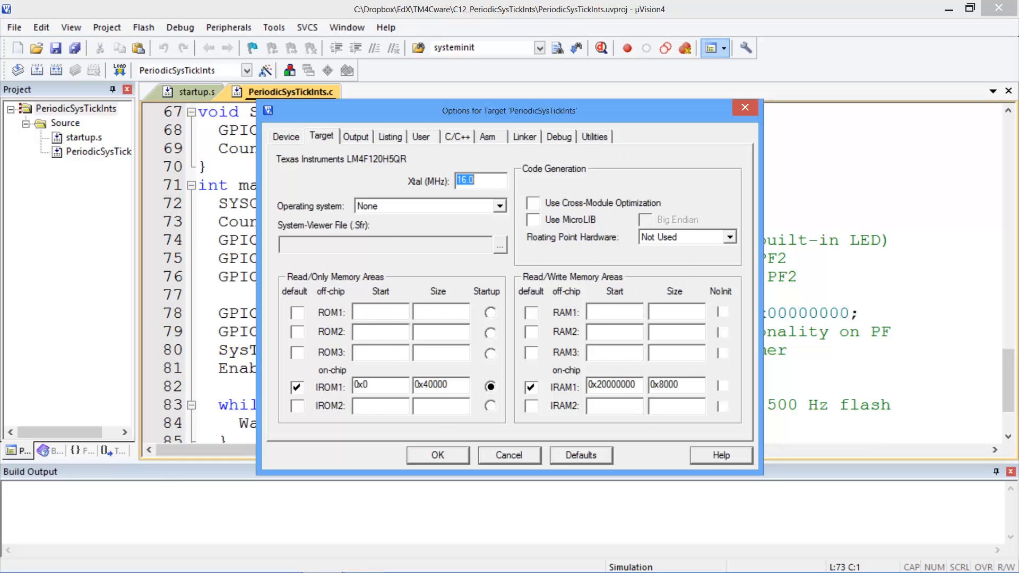
{"action": "left_click", "coordinate": [559, 135]}
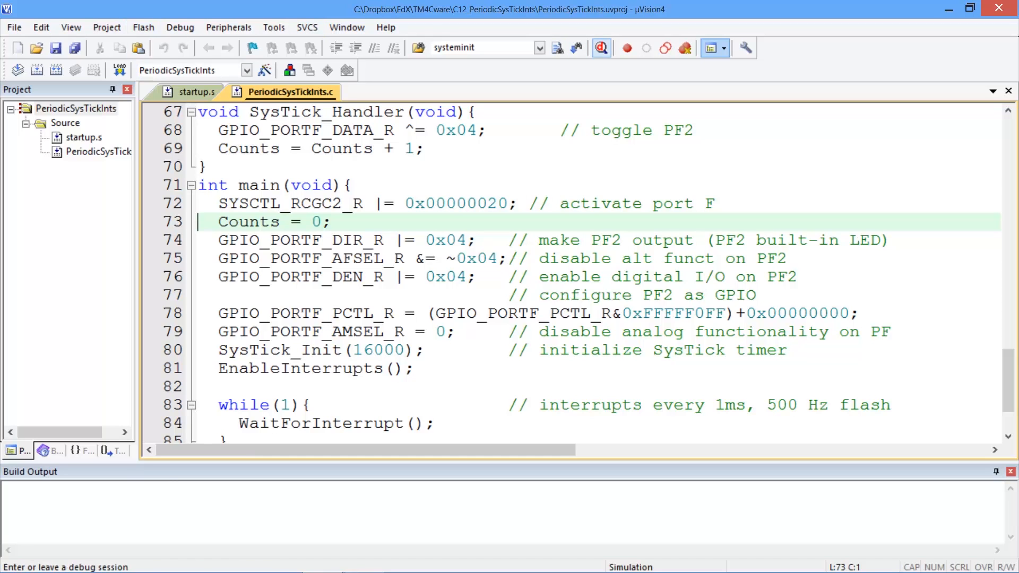
Step: Build the PeriodicSysTickInts target from the Project menu, getting 0 errors and 0 warnings
{"action": "left_click", "coordinate": [106, 27]}
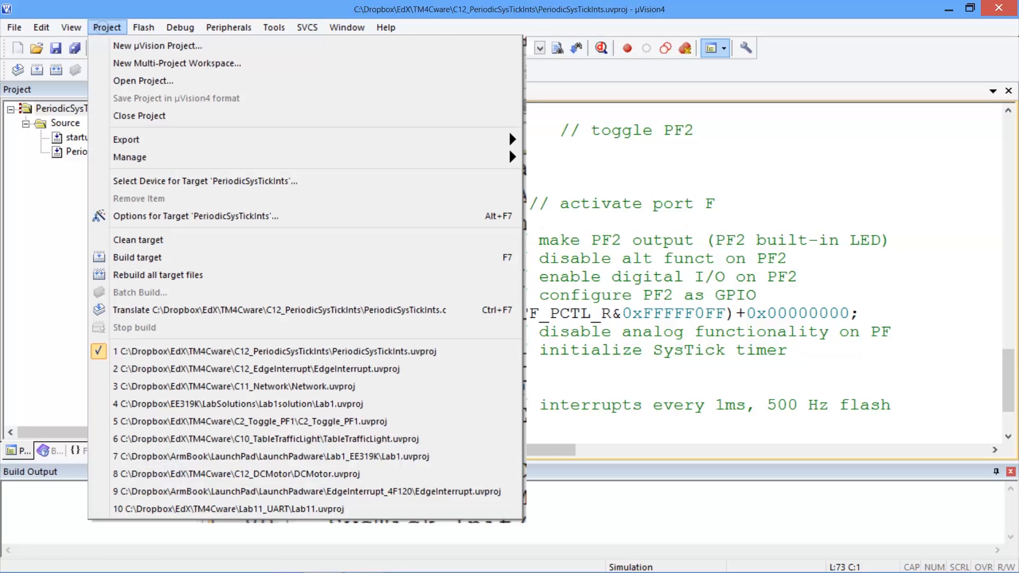
{"action": "left_click", "coordinate": [137, 257]}
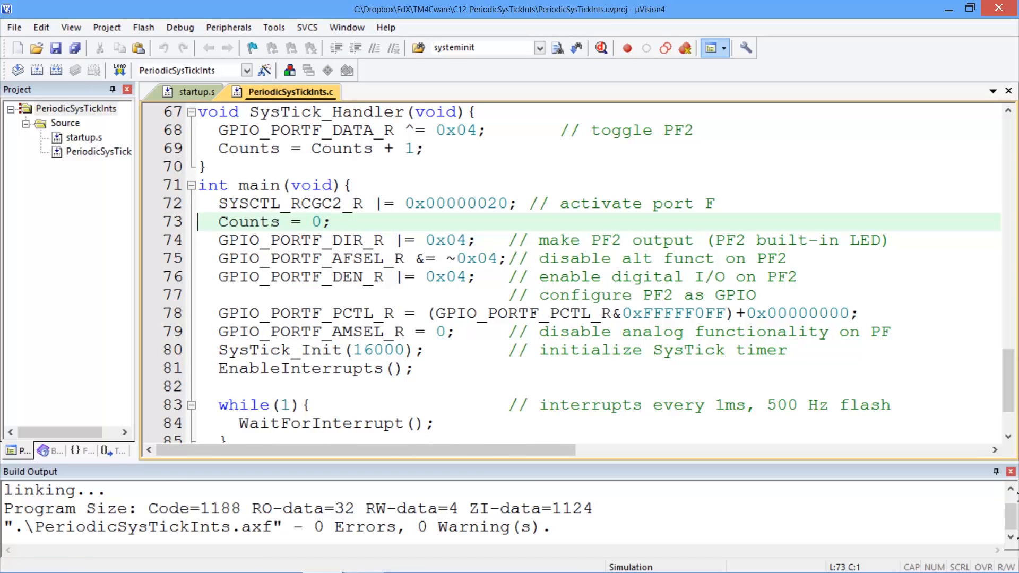
Step: Simulate the program, watching PF2's square wave in the logic analyzer, then stop the session
{"action": "left_click", "coordinate": [626, 47]}
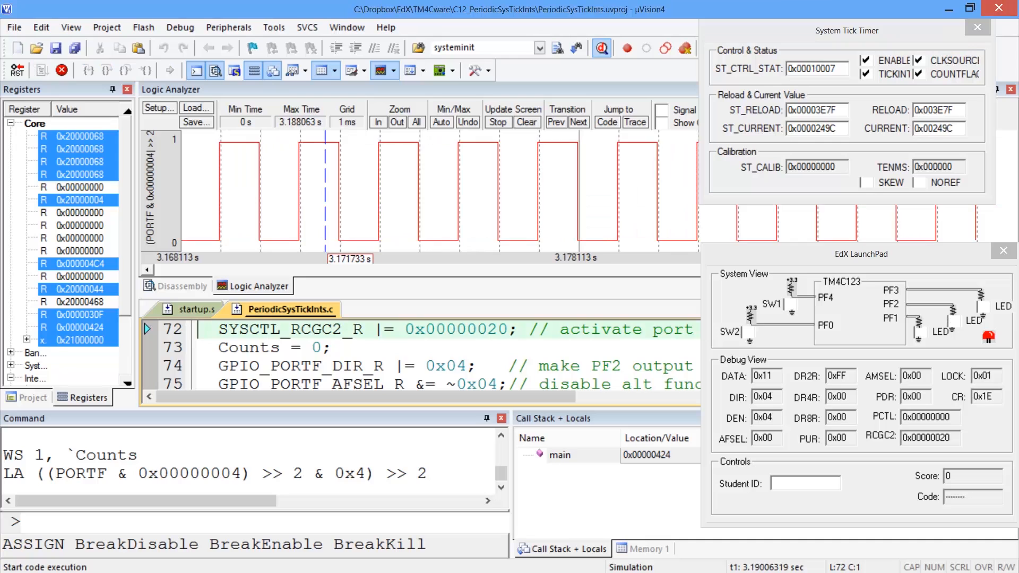
{"action": "left_click", "coordinate": [626, 47]}
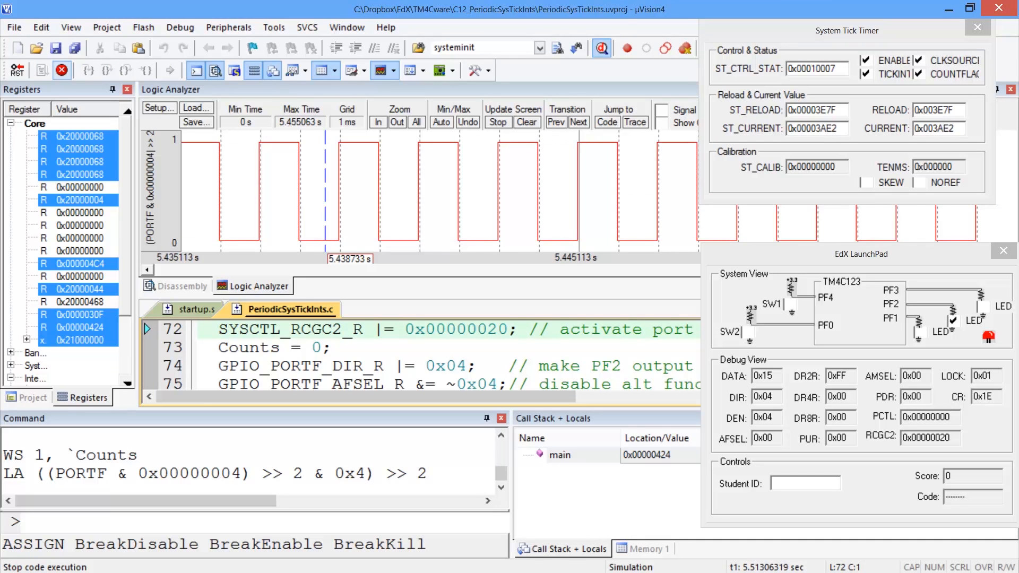